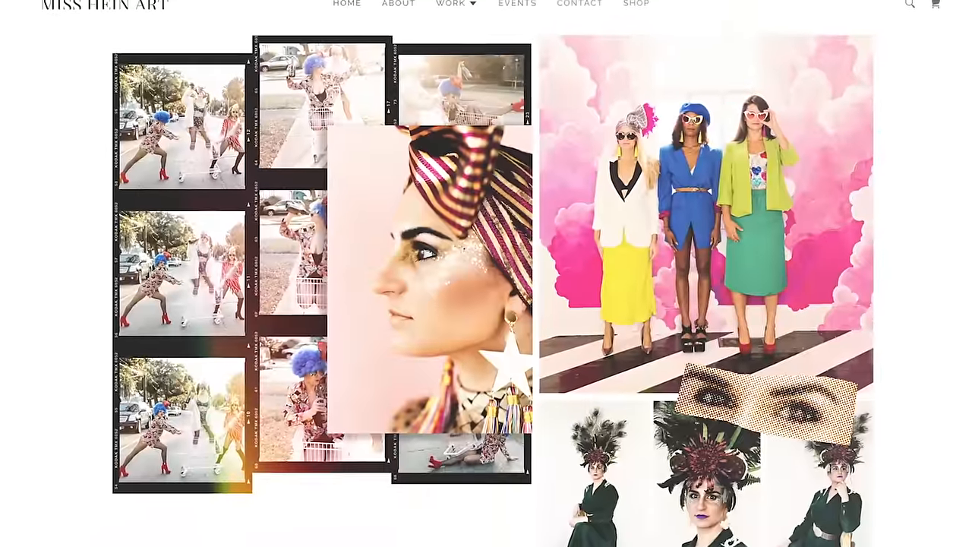
scroll("down", 3)
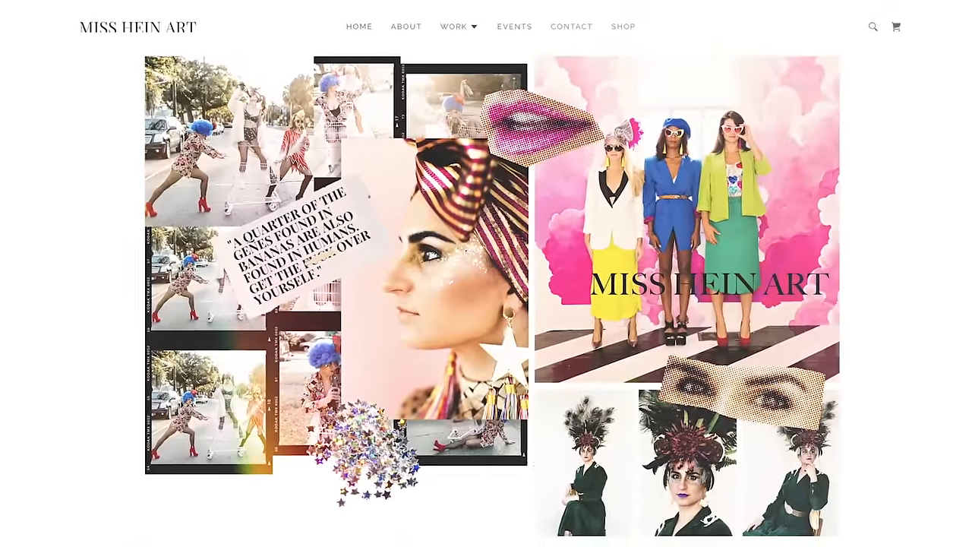